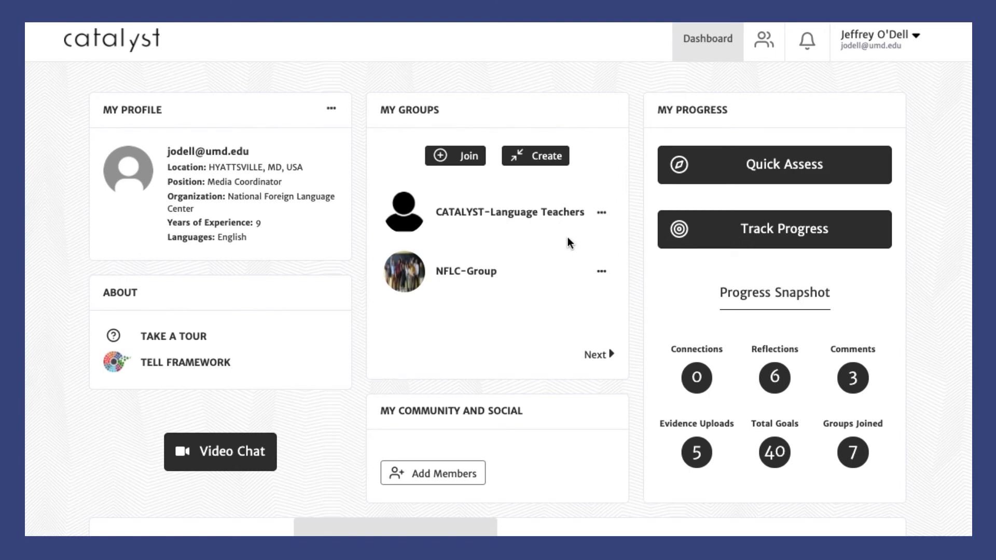
Open the NFLC-Group page and start a new, empty group announcement.
left_click(466, 271)
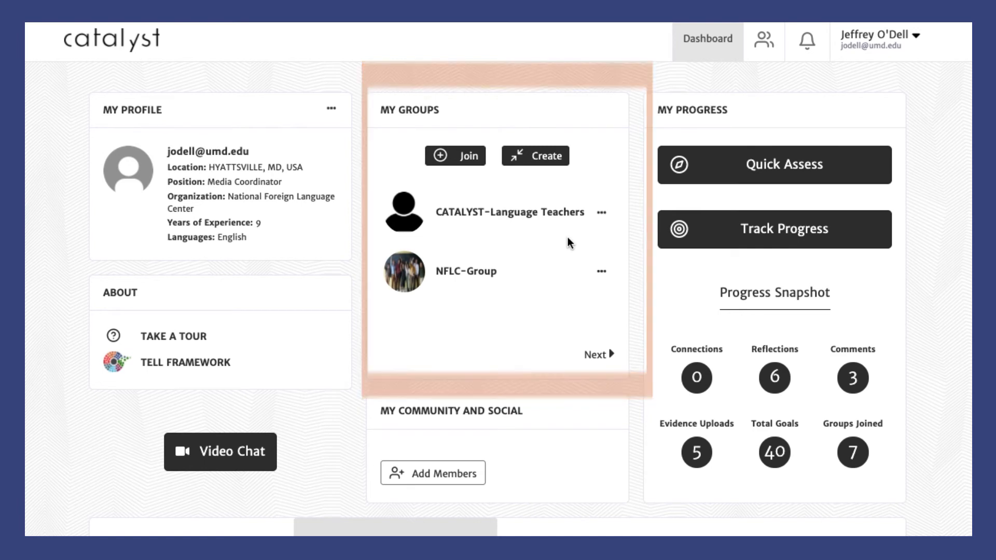
left_click(466, 271)
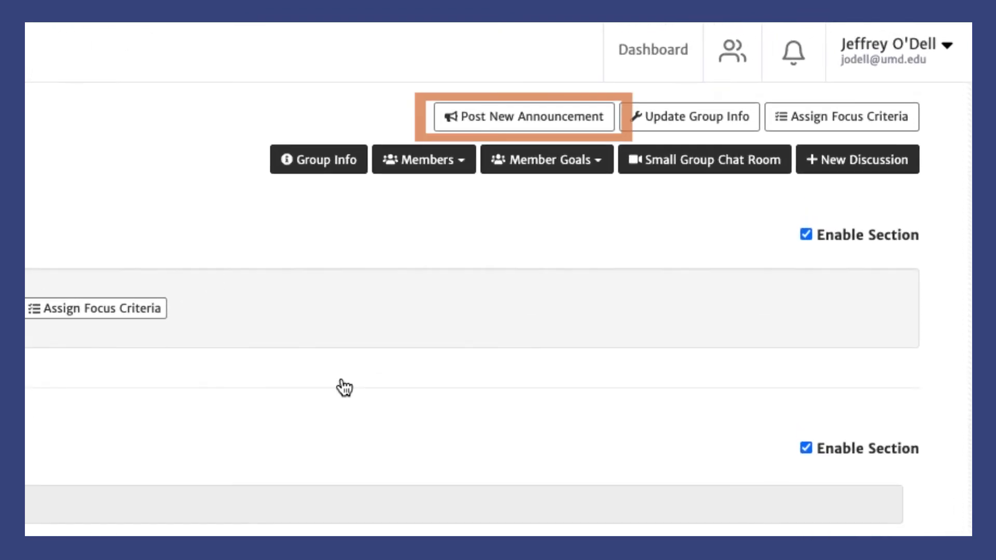
mouse_move(565, 125)
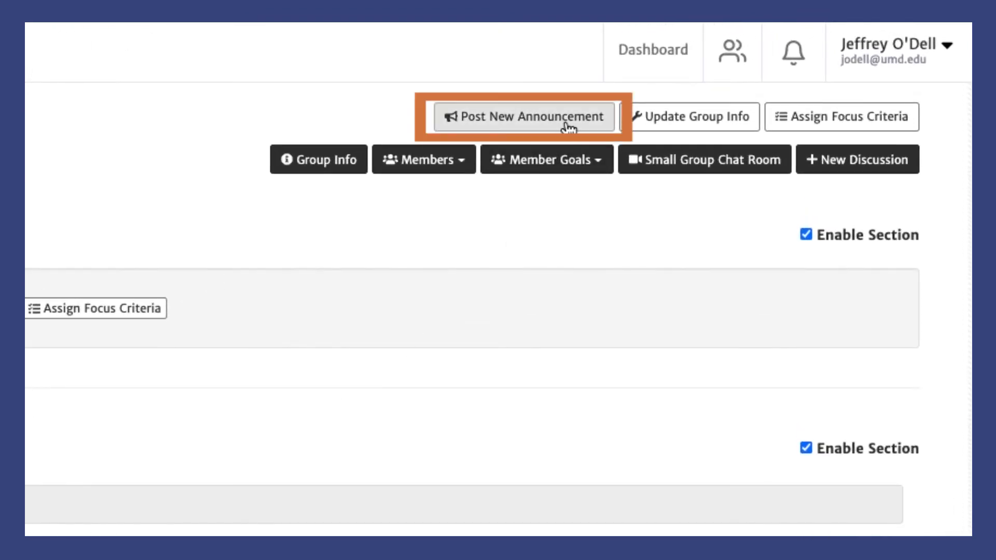
left_click(526, 117)
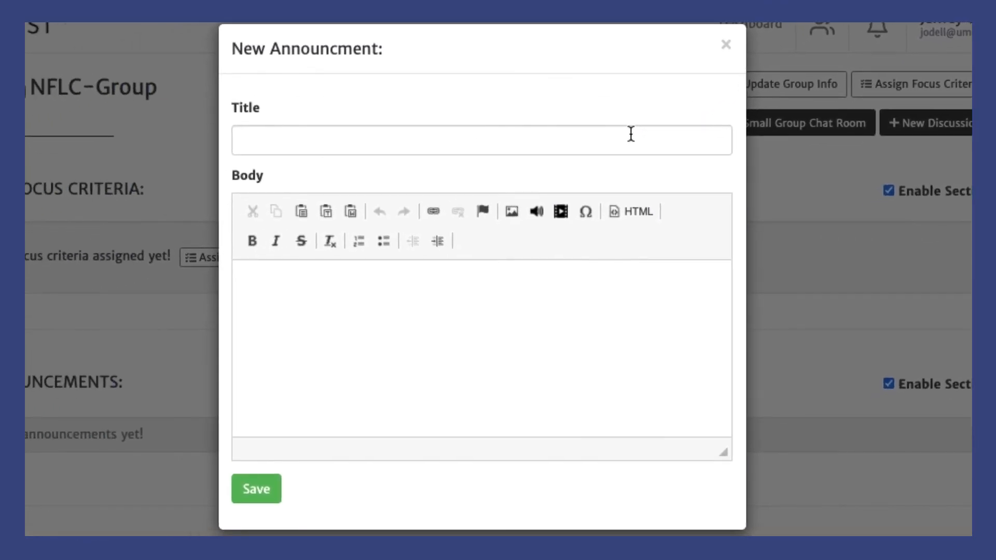
Enter the announcement body text 'Check out this new resource!'.
type("Check out this new resource!")
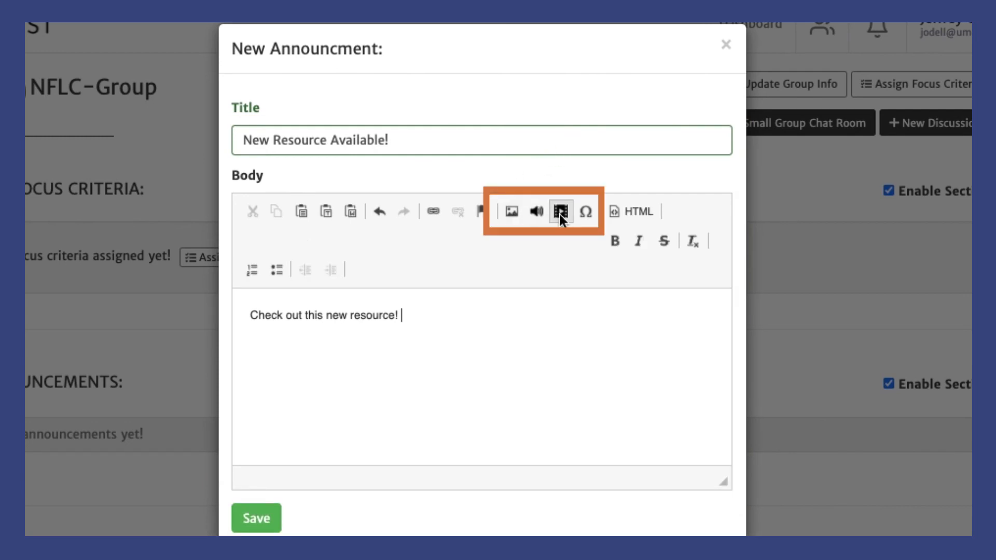
mouse_move(586, 221)
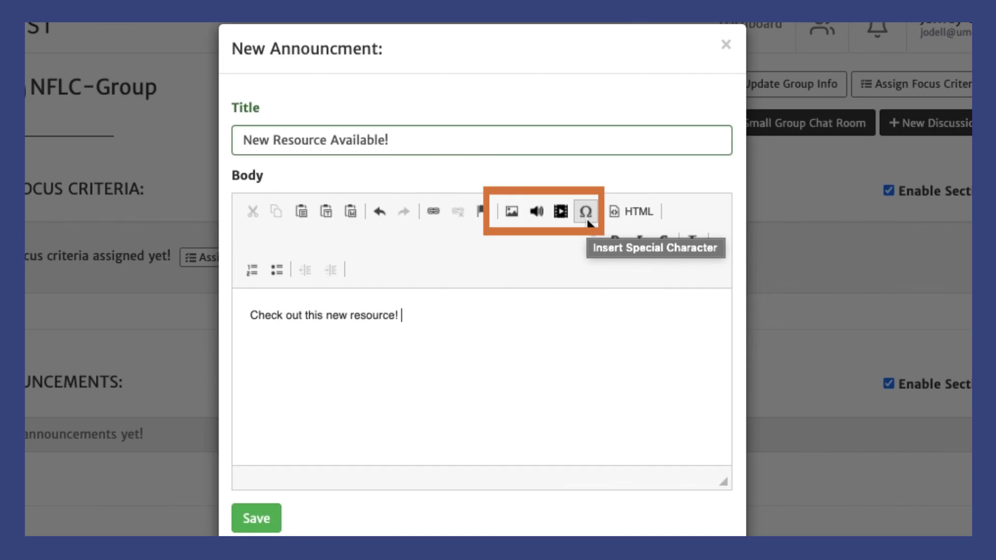